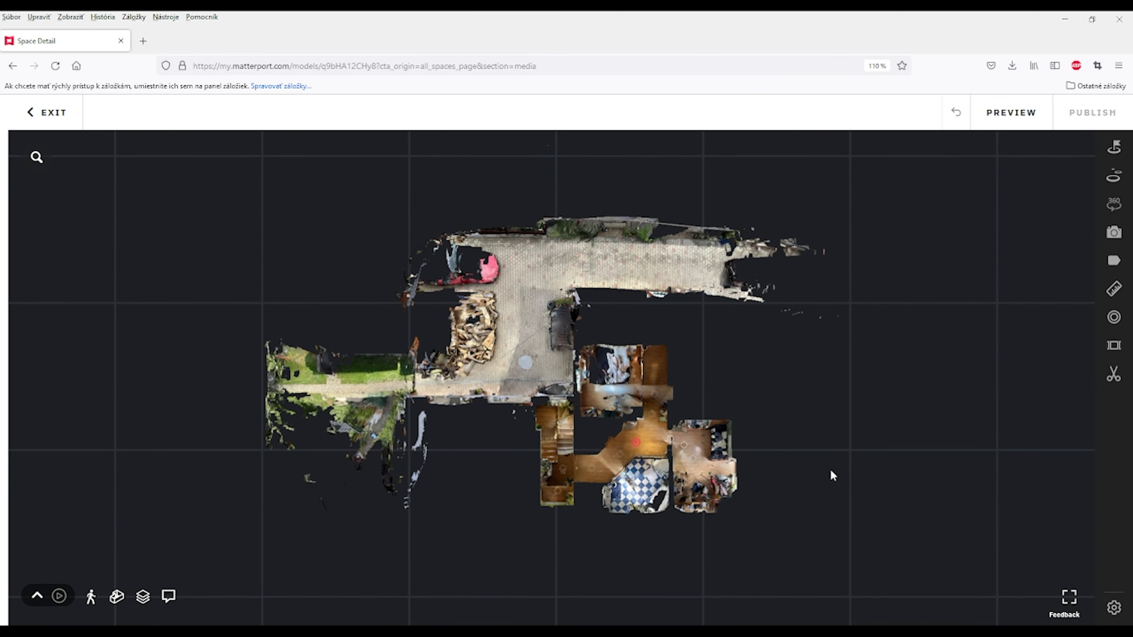
mouse_move(230, 457)
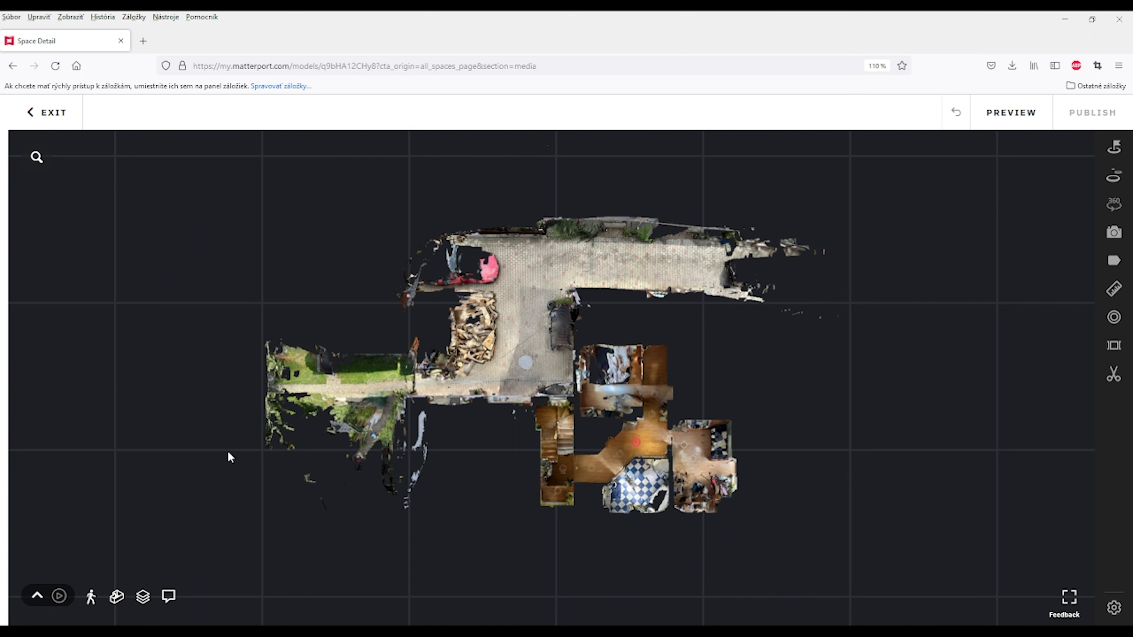
mouse_move(866, 309)
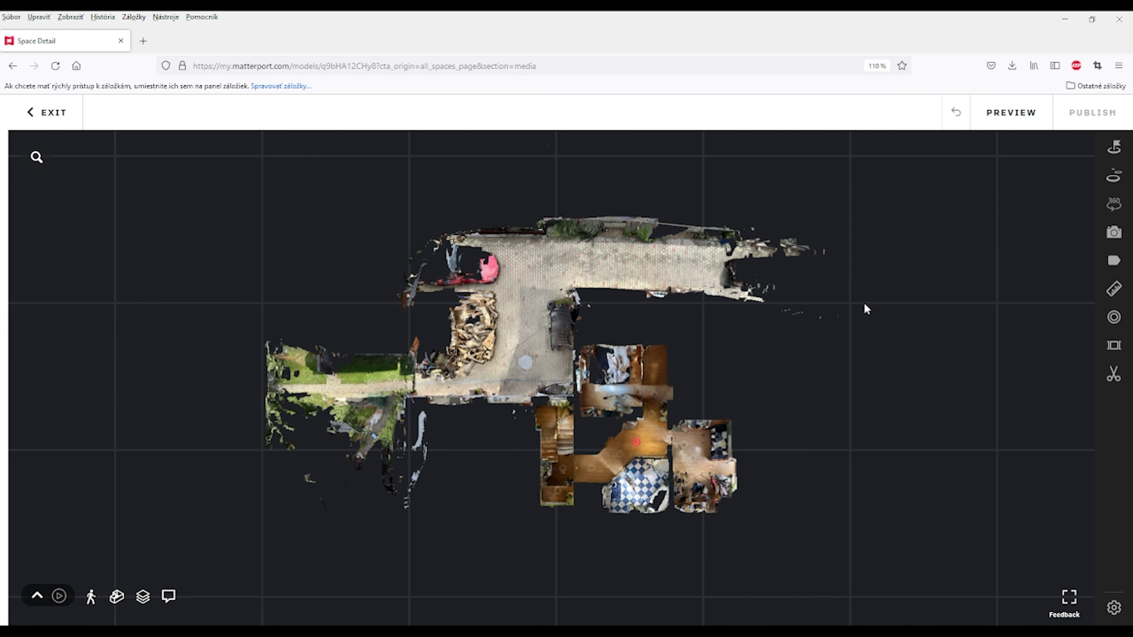
mouse_move(783, 502)
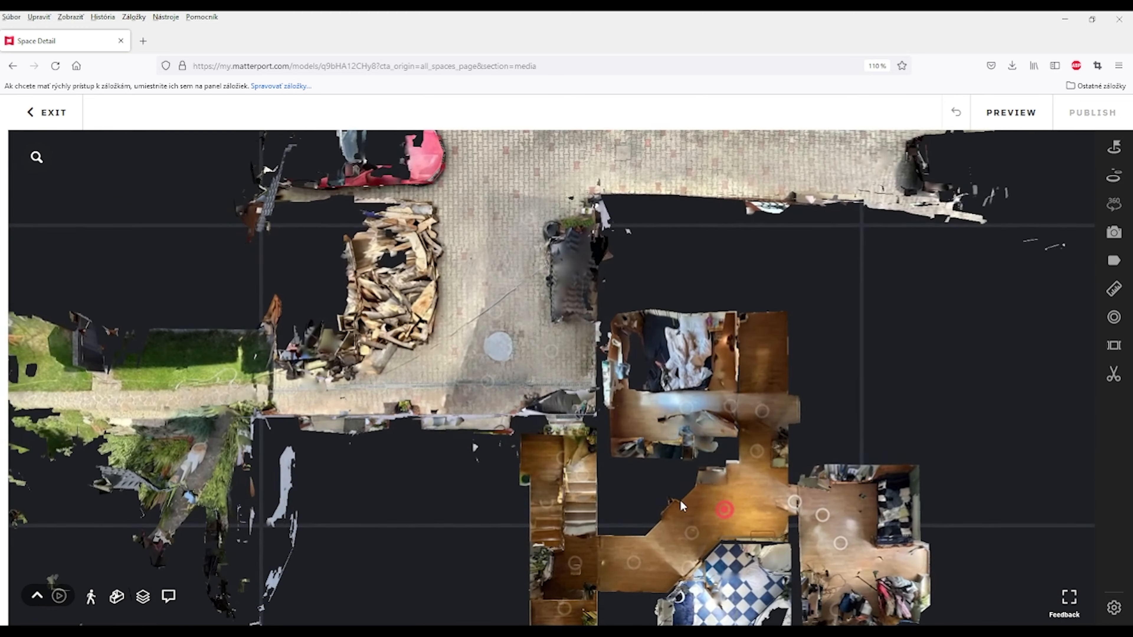
Step: Zoom the floor plan in on the hallway and the rooms around it
scroll(down, 3)
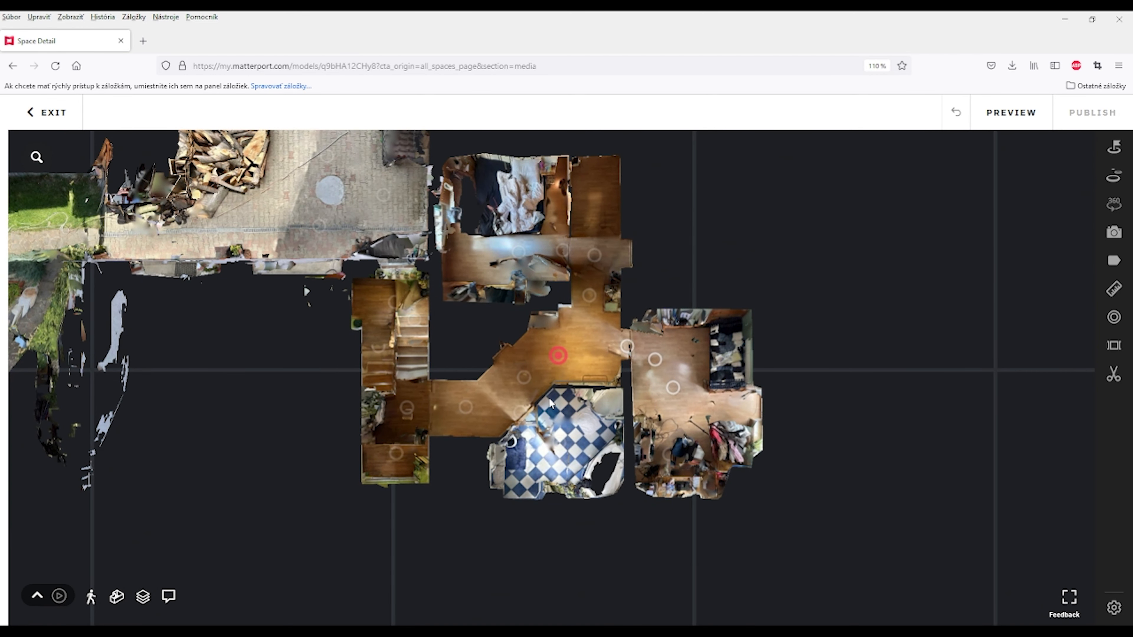
mouse_move(550, 403)
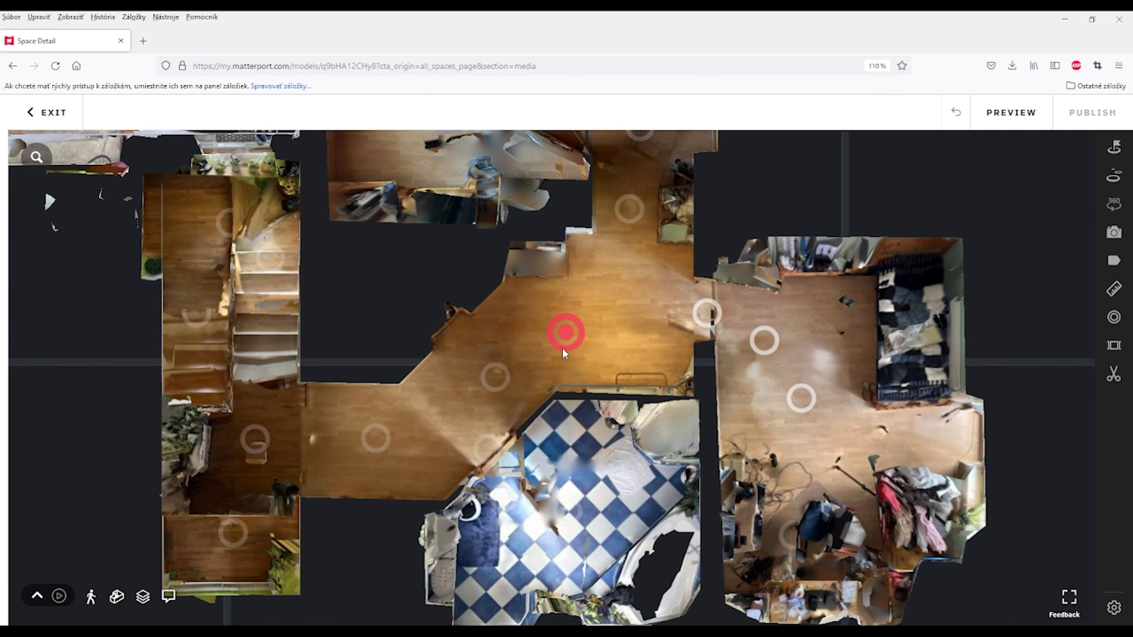
Step: Enter the hallway panorama and walk along it past the wardrobe to the radiator
click(566, 333)
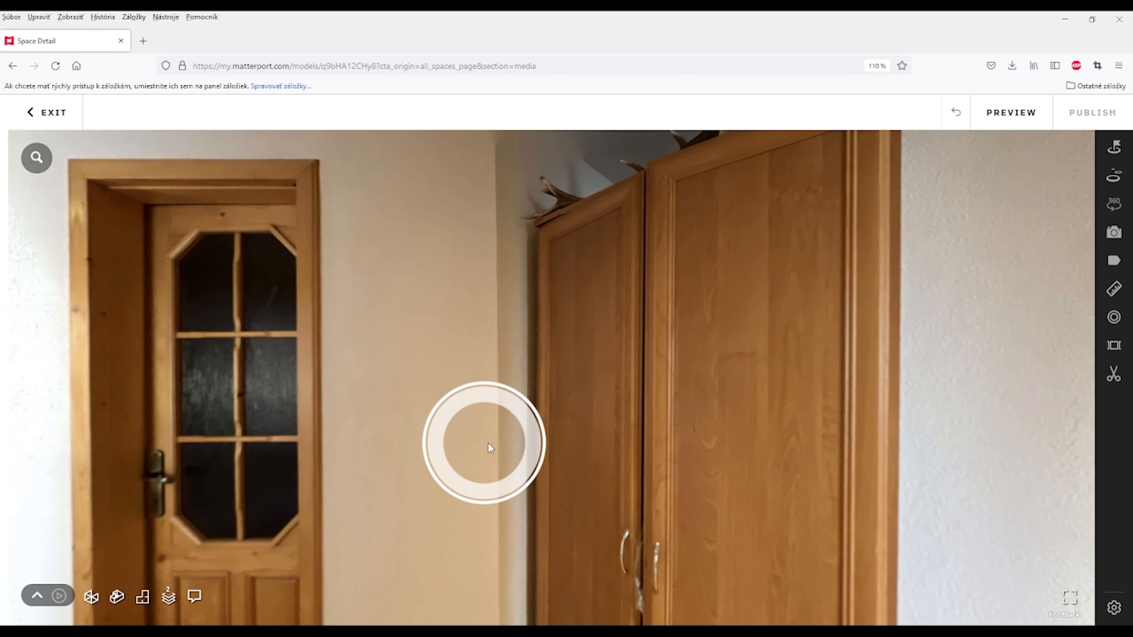
click(485, 443)
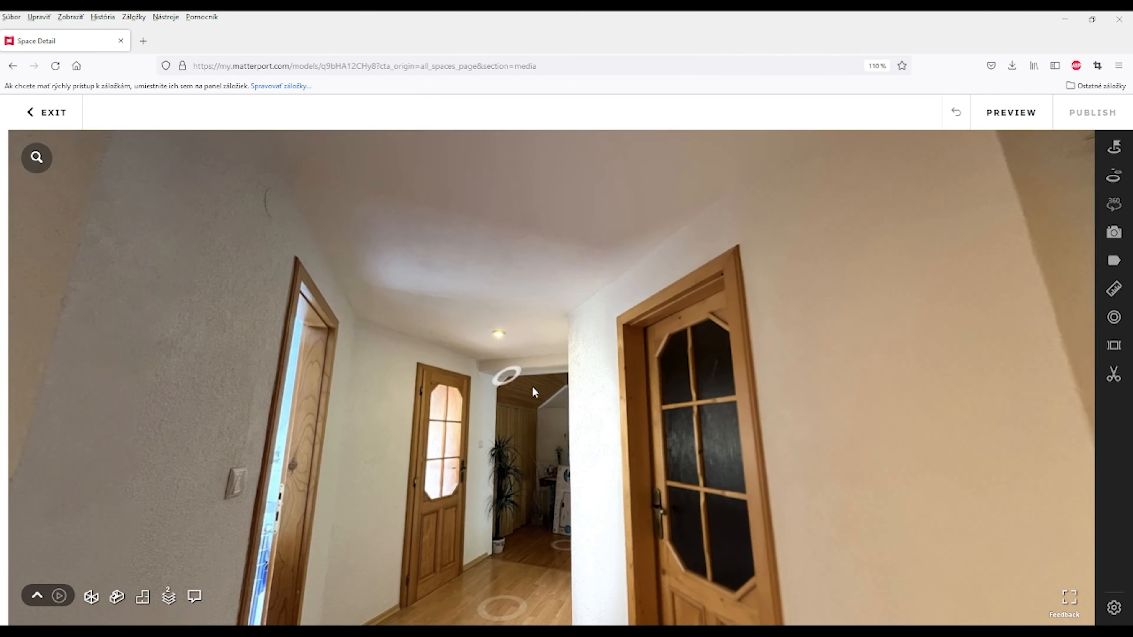
click(505, 375)
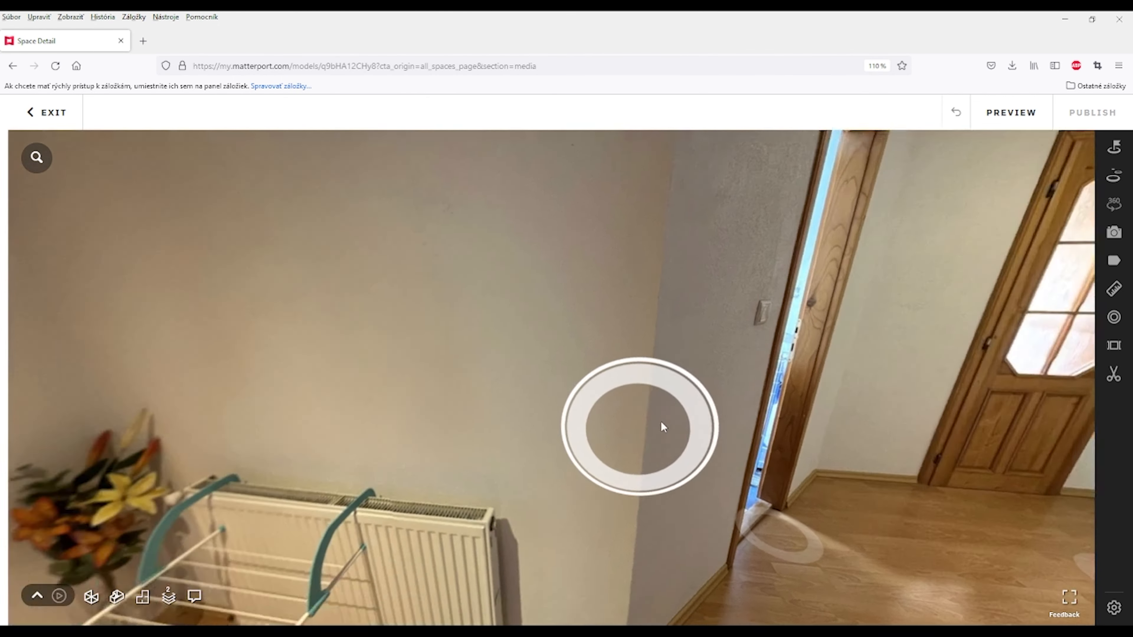
click(638, 426)
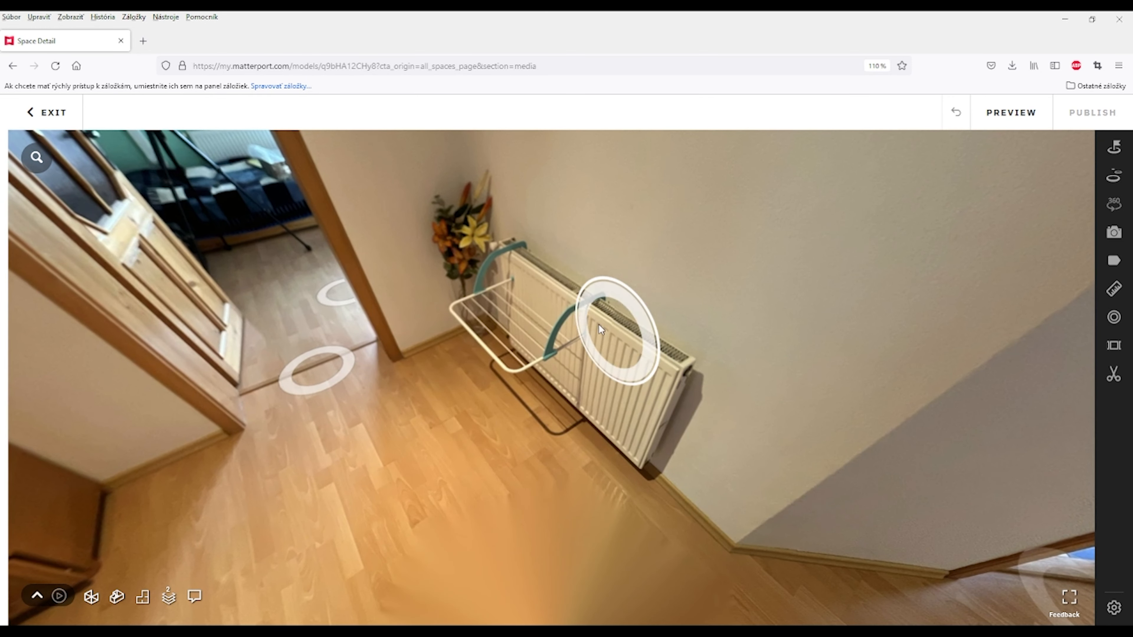
click(611, 328)
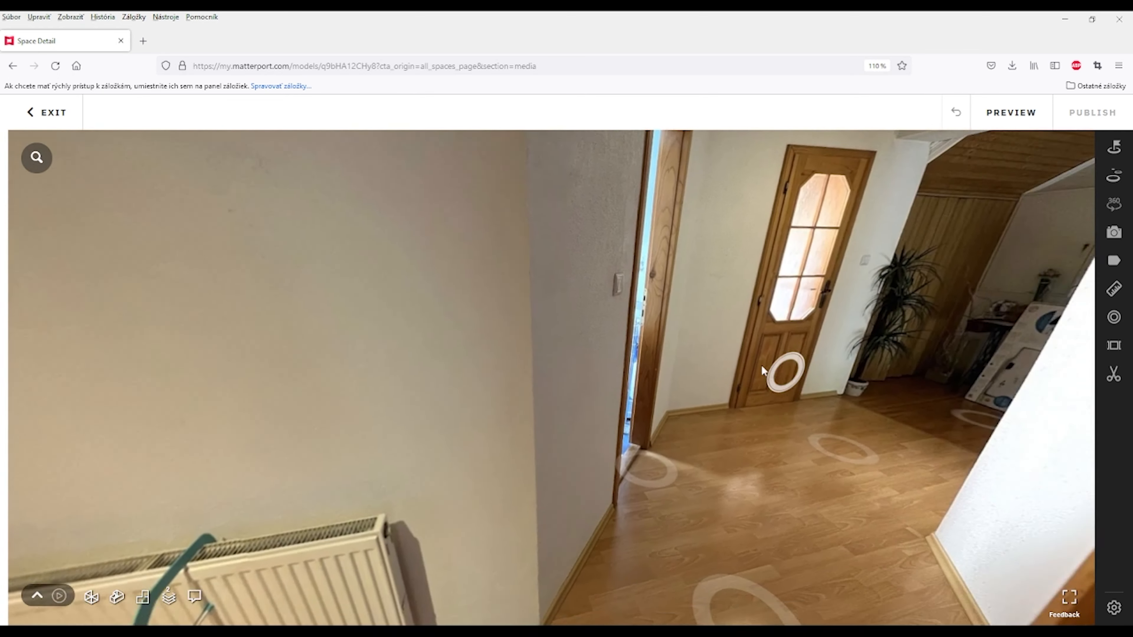
Step: Continue toward the glass-paned door and the spot beside the bathroom door
click(784, 372)
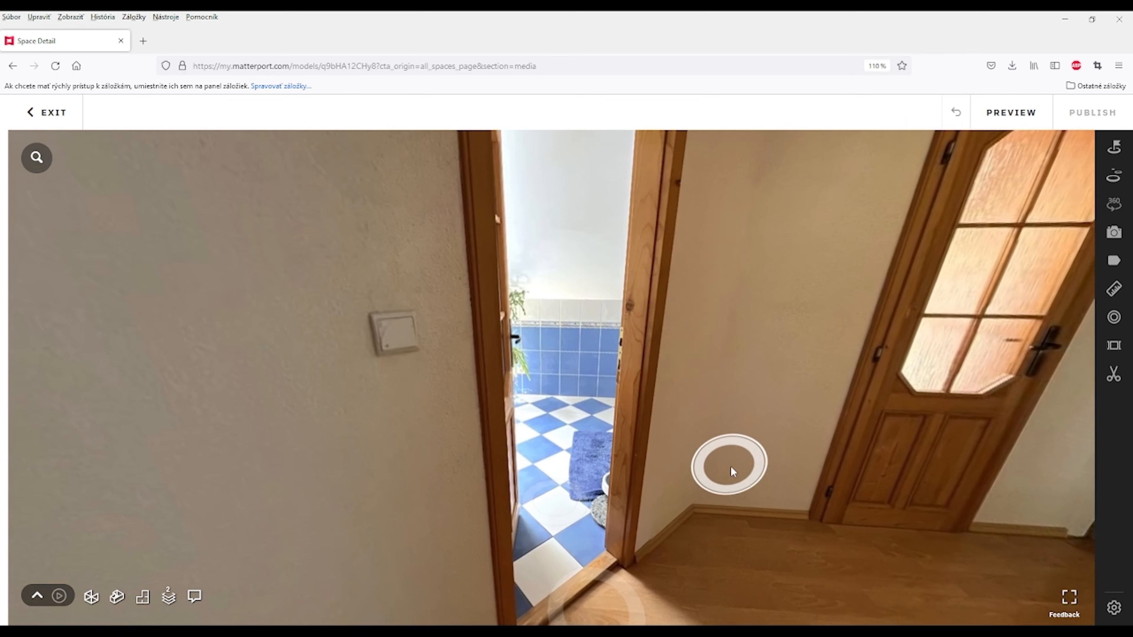
click(729, 464)
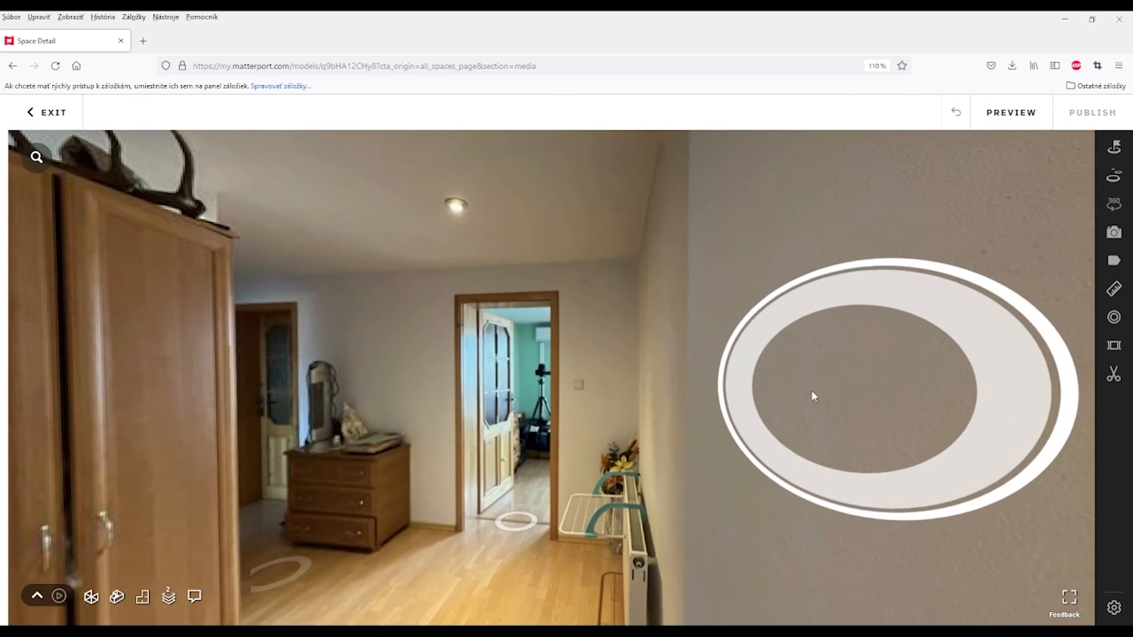
click(814, 396)
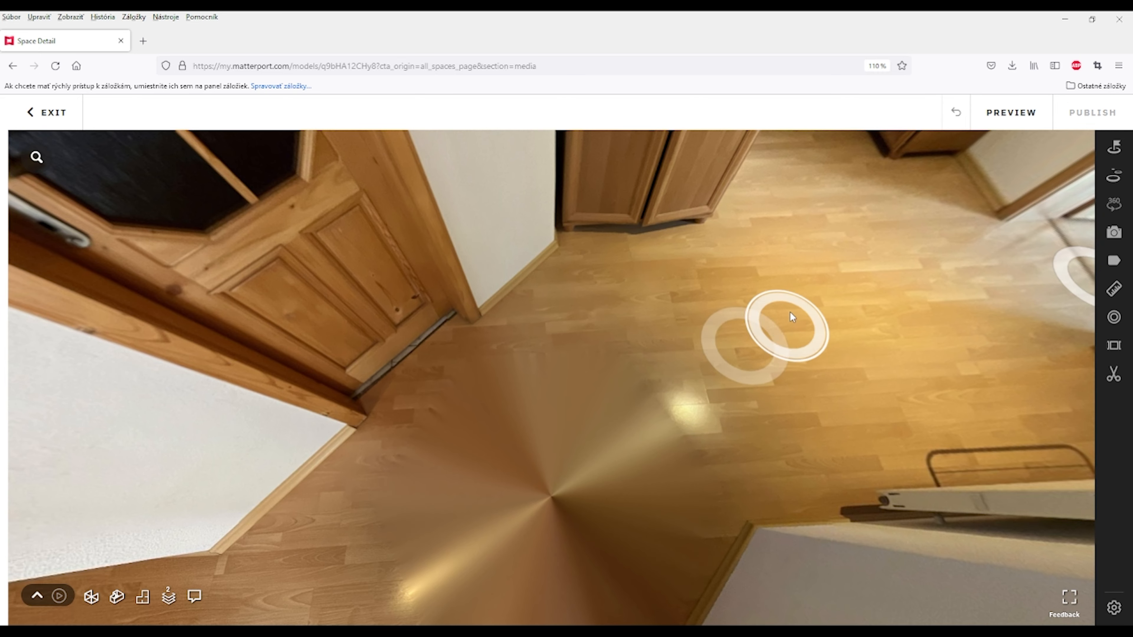
Step: Move through the hallway doorway into the blue-and-white tiled bathroom
click(779, 326)
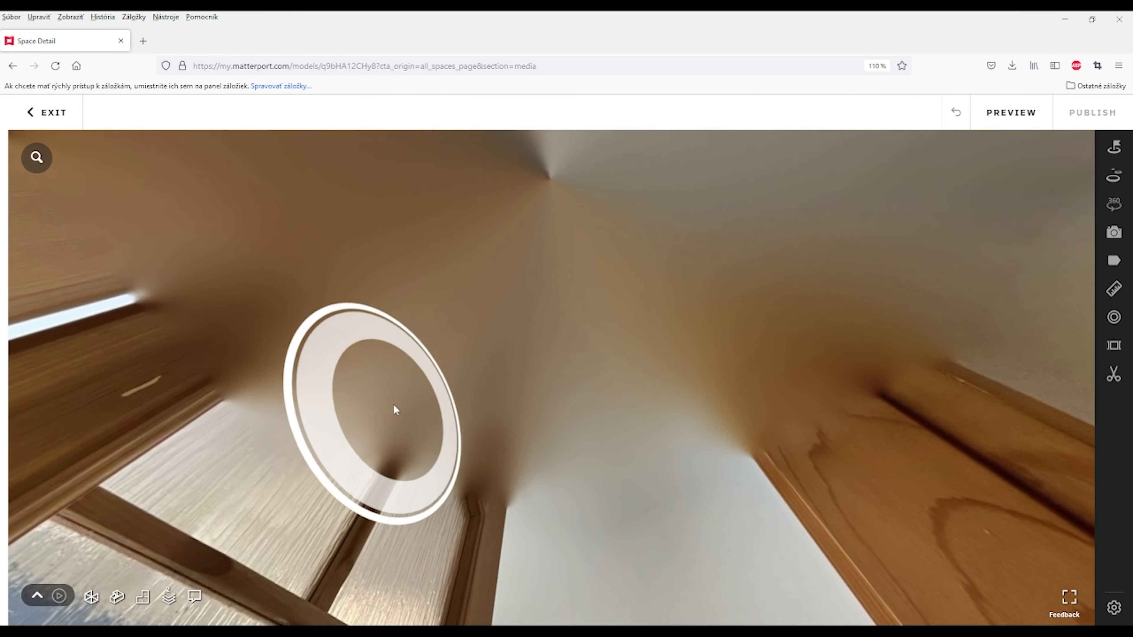
click(371, 410)
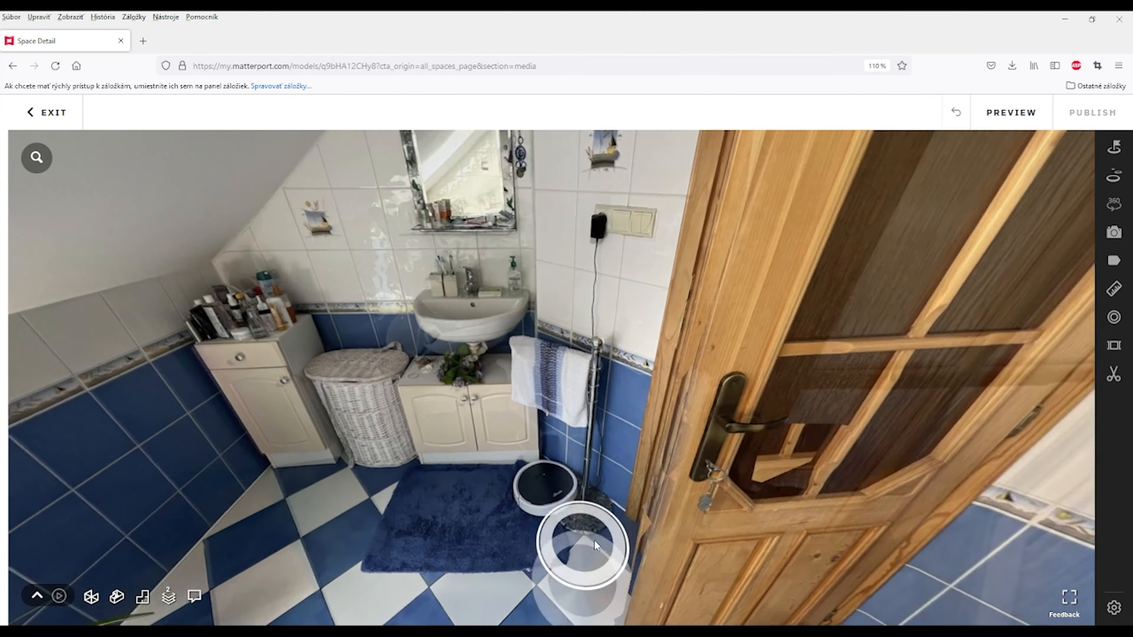
click(116, 596)
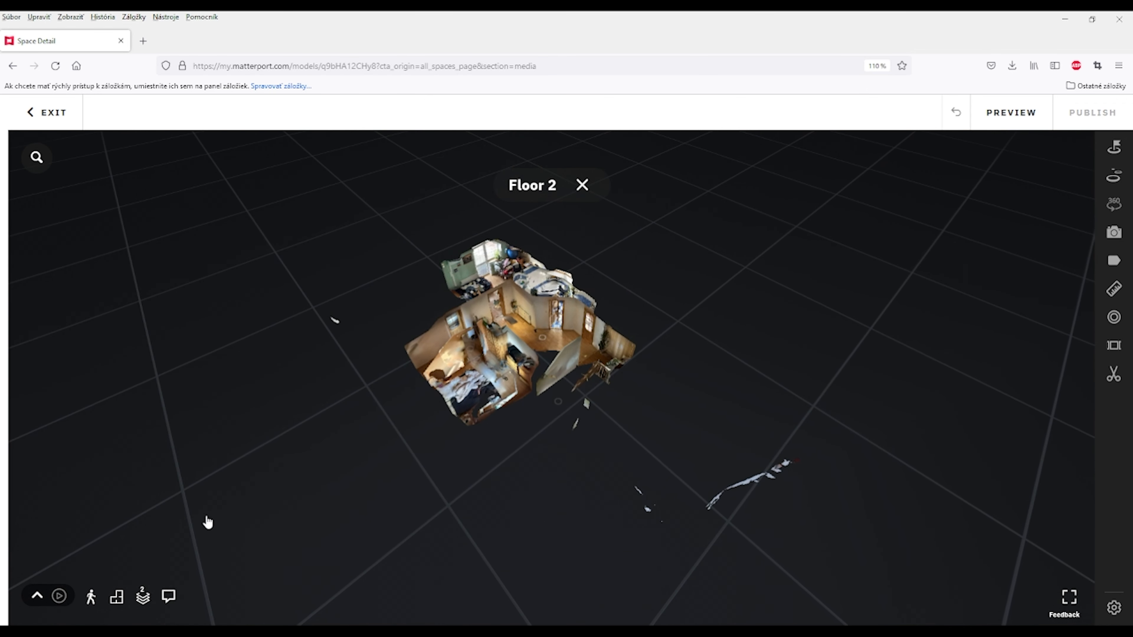
mouse_move(142, 596)
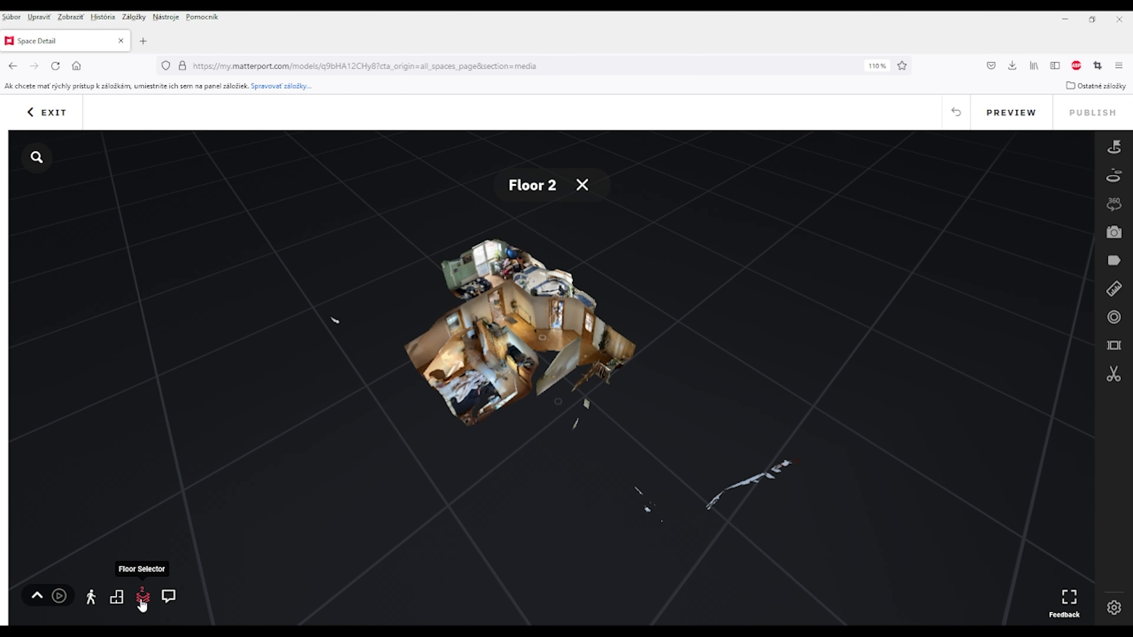
Step: Switch the dollhouse model to Floor 1 using the floor selector
click(141, 596)
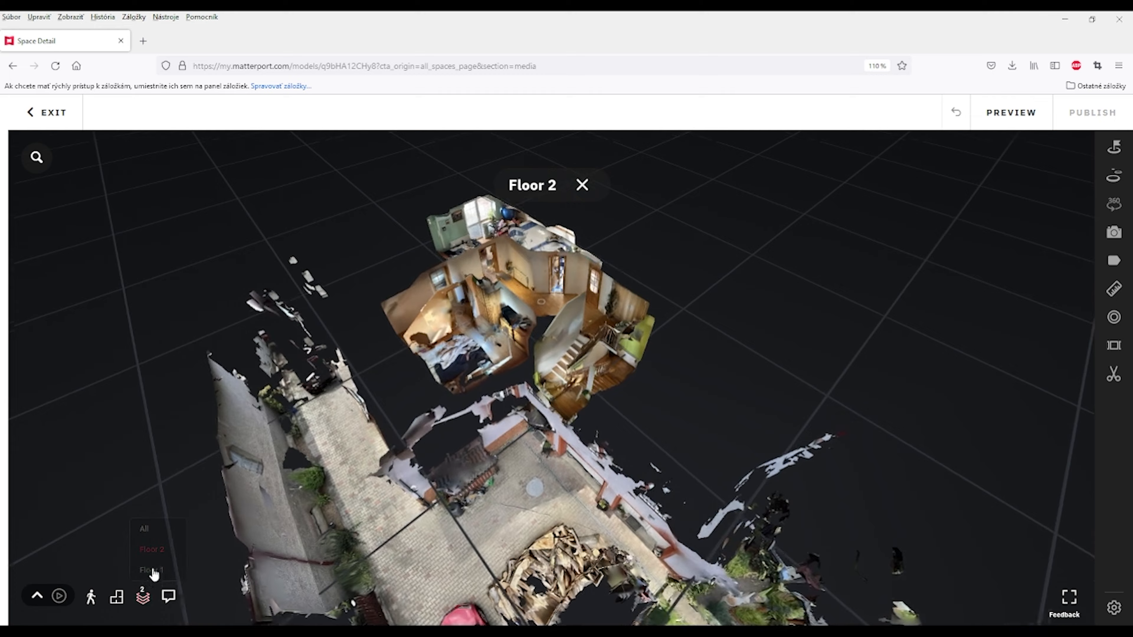
click(149, 570)
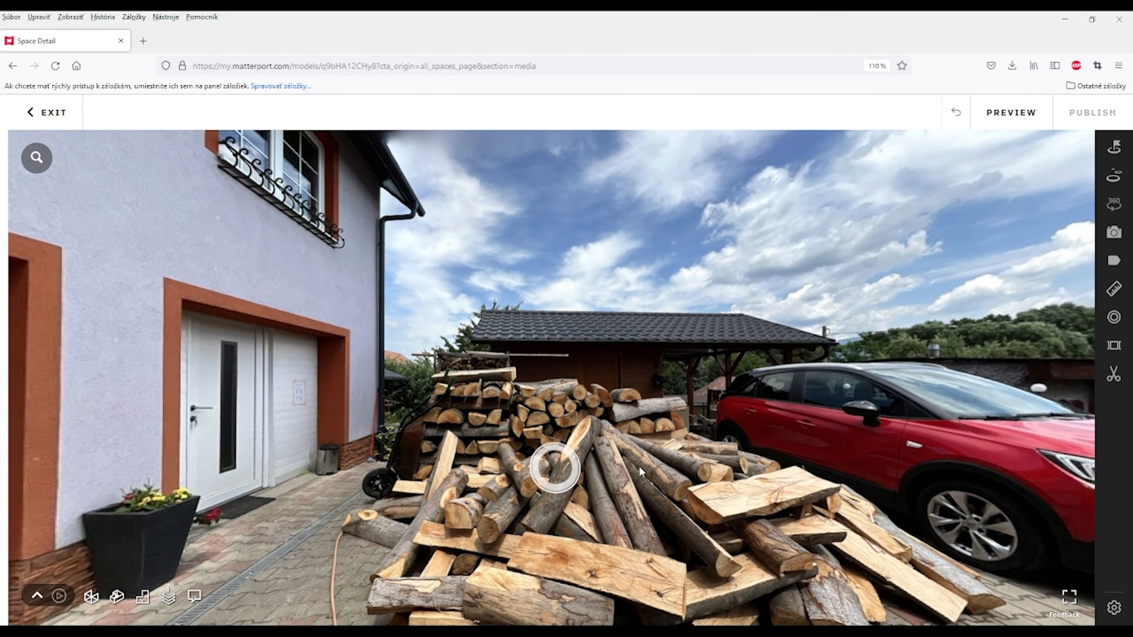
click(555, 470)
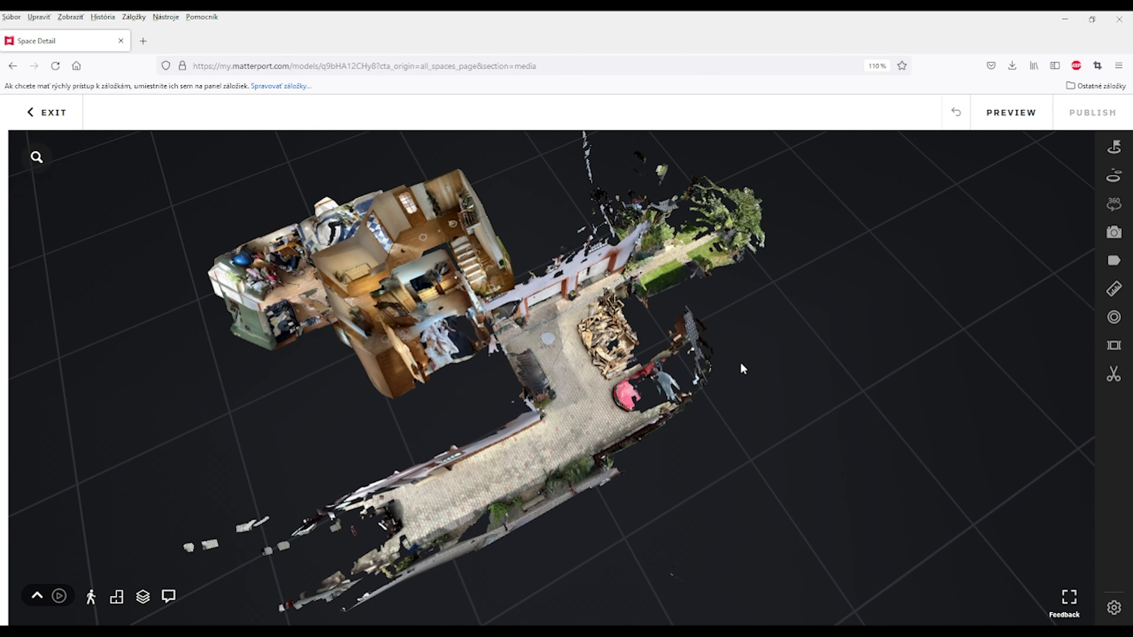
mouse_move(389, 318)
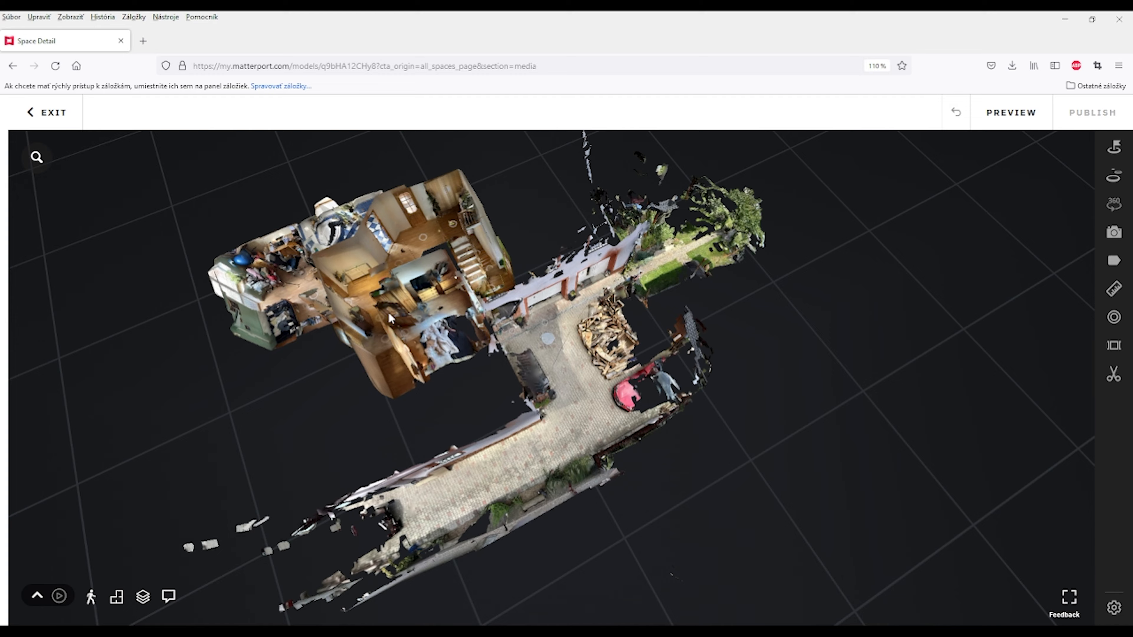